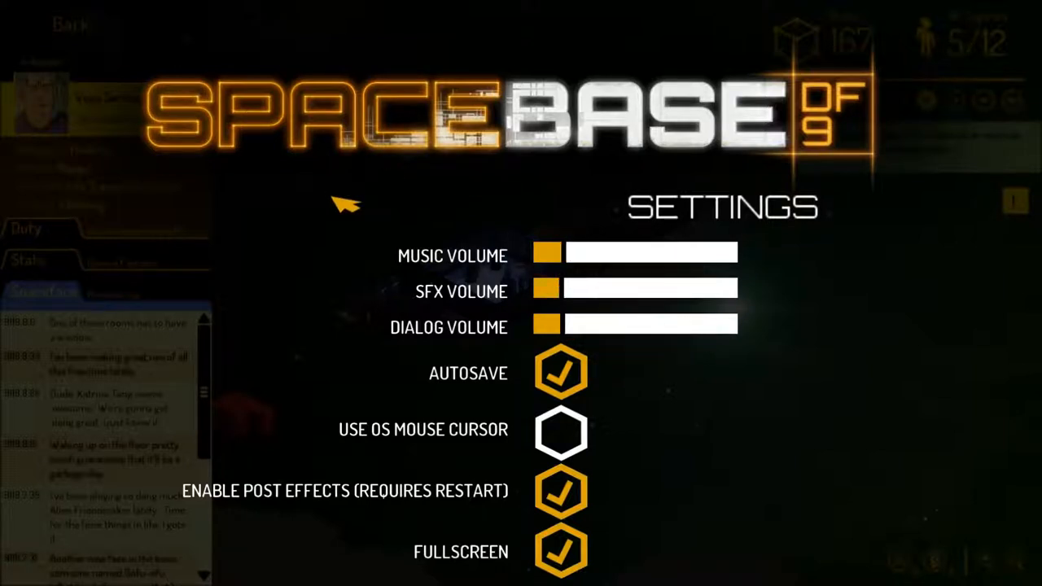
mouse_move(436, 253)
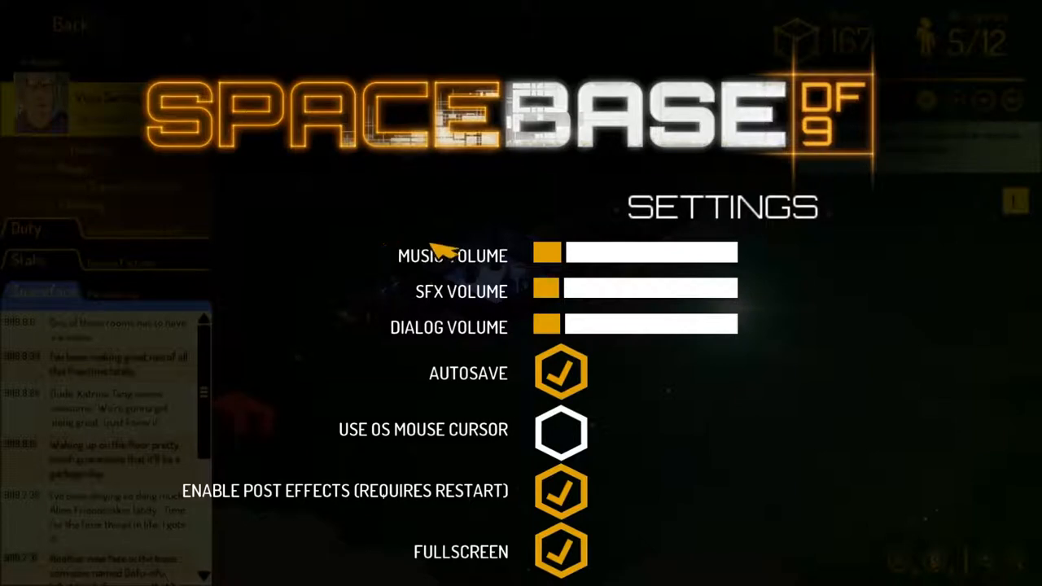
mouse_move(324, 349)
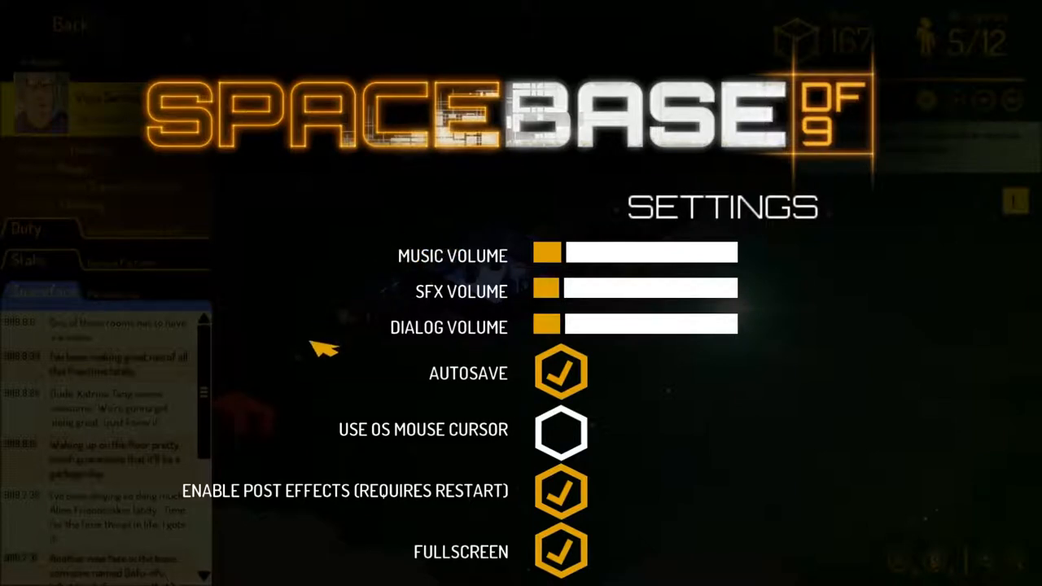
mouse_move(391, 220)
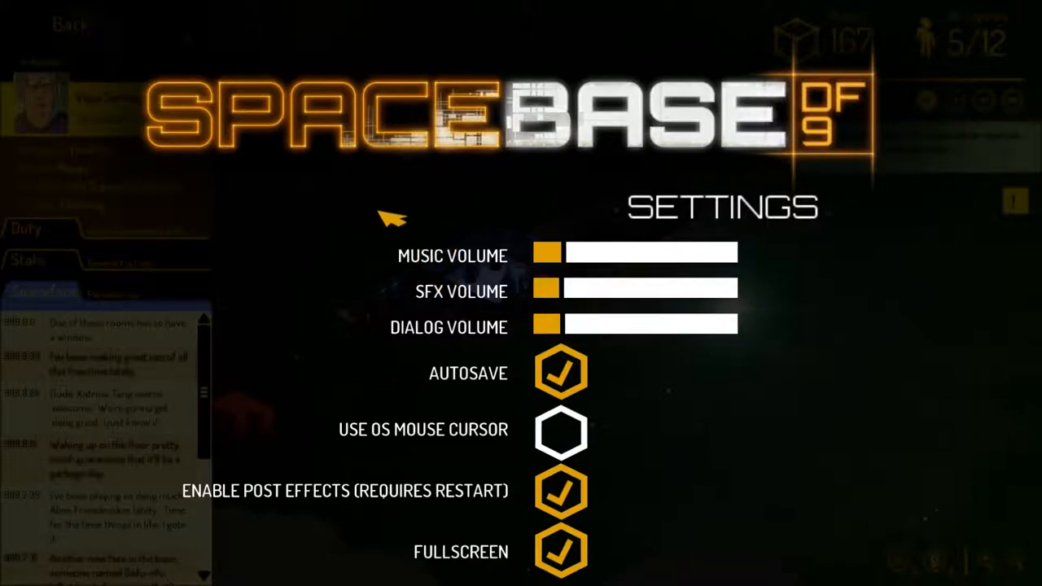
Leave Settings, close the crew member's details panel, and bring up the pause menu with Escape
left_click(71, 24)
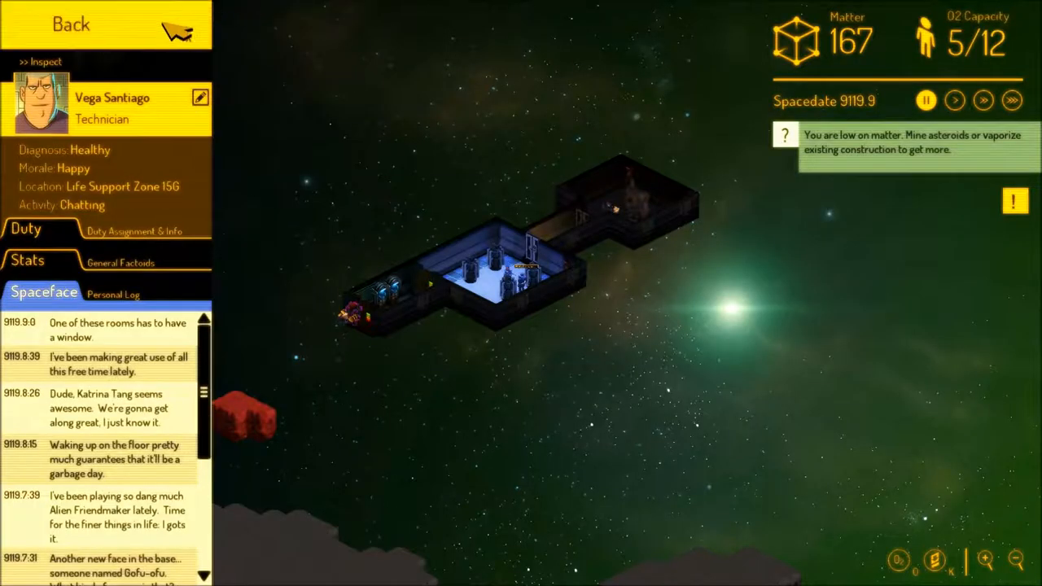
left_click(71, 25)
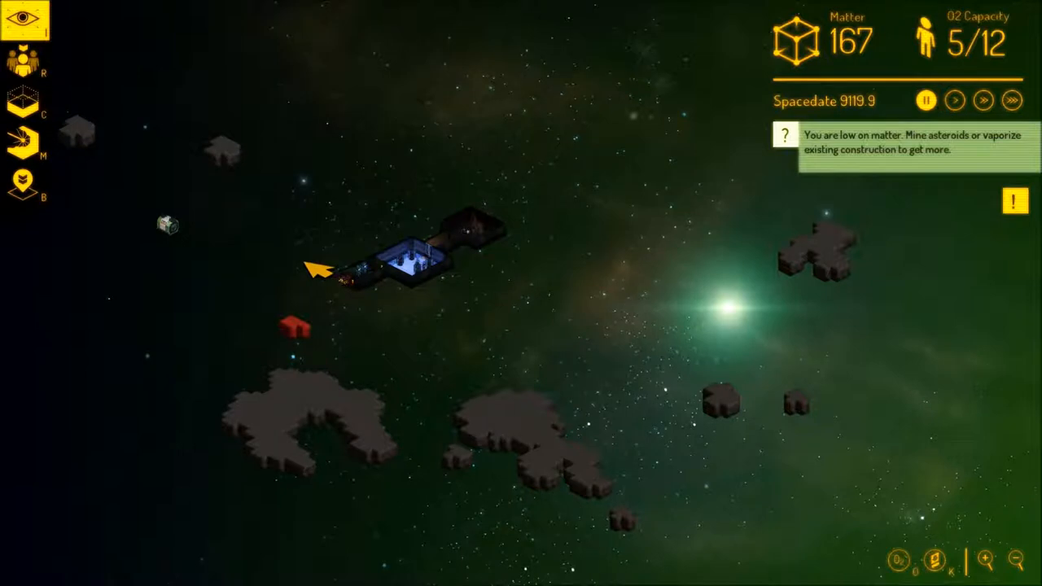
mouse_move(302, 236)
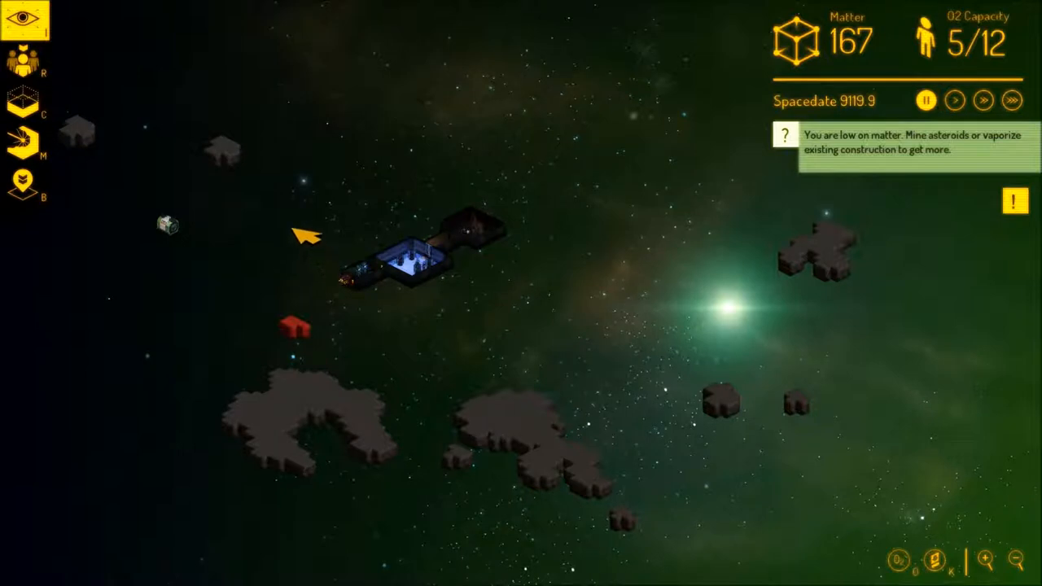
mouse_move(264, 212)
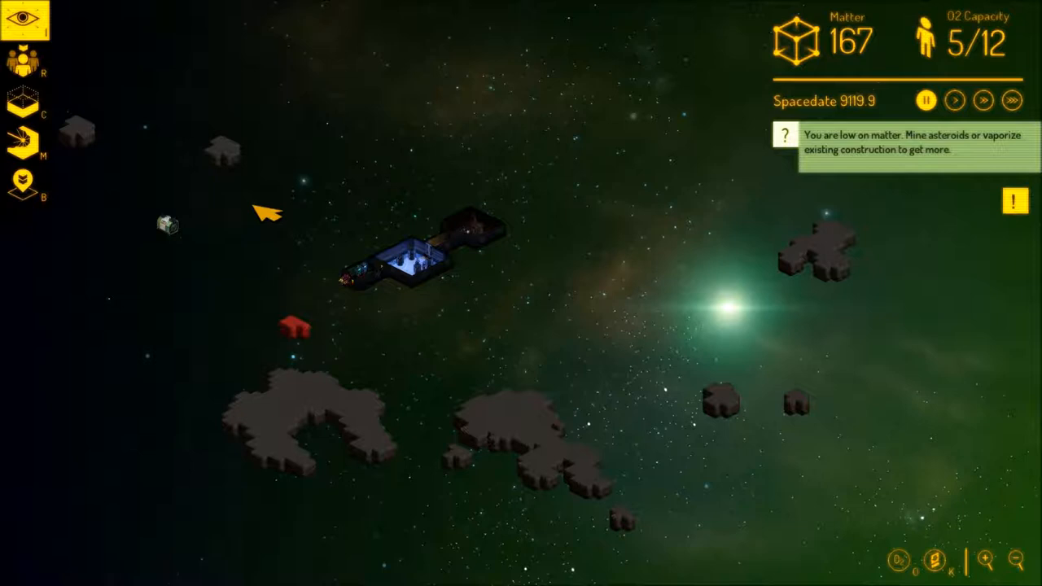
key("Escape")
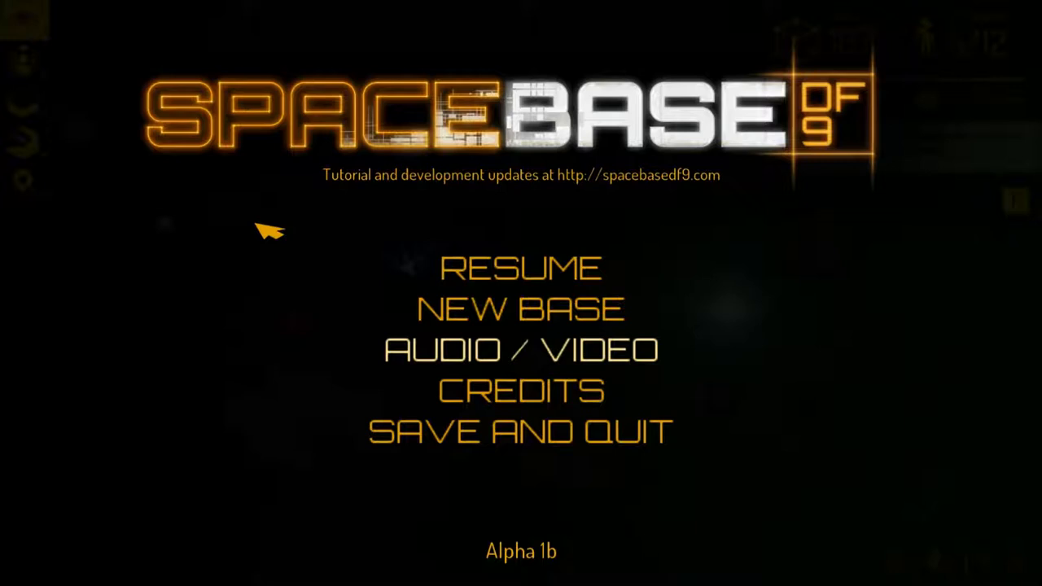
mouse_move(325, 232)
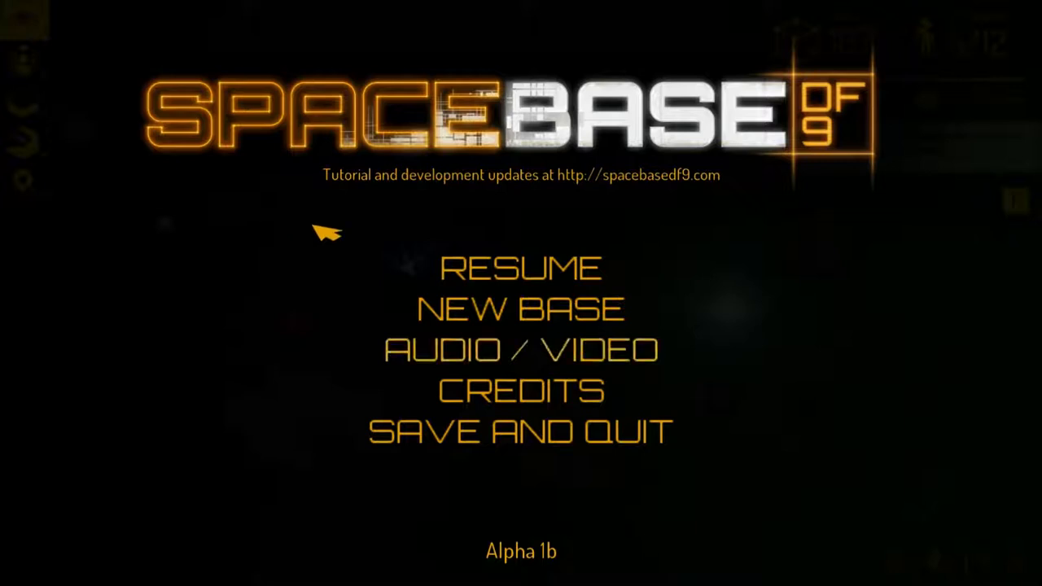
Enter the Audio / Video settings screen from the pause menu
left_click(520, 348)
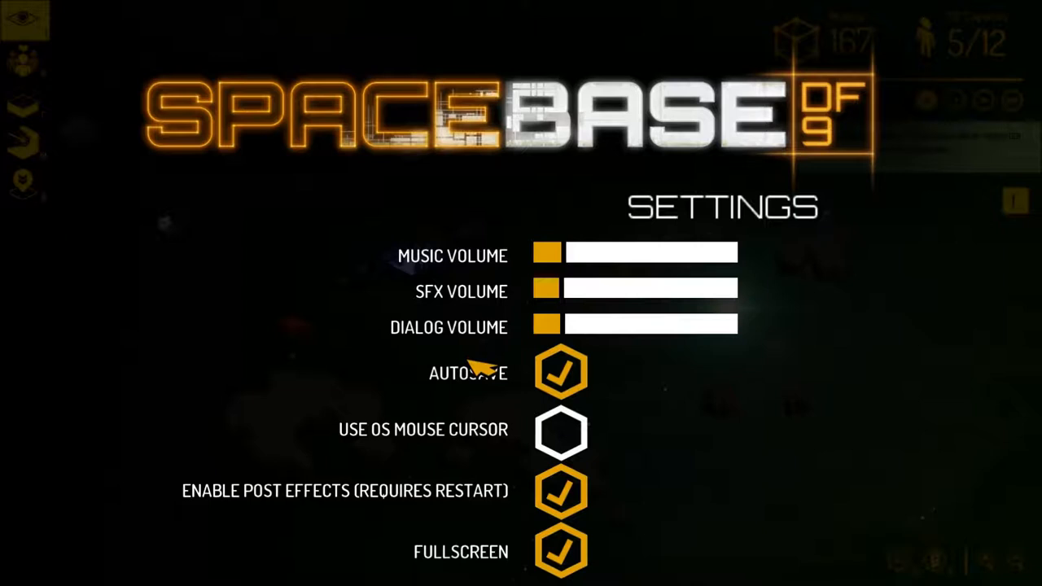
Toggle Use OS Mouse Cursor on, off, then on again so it ends enabled
left_click(560, 430)
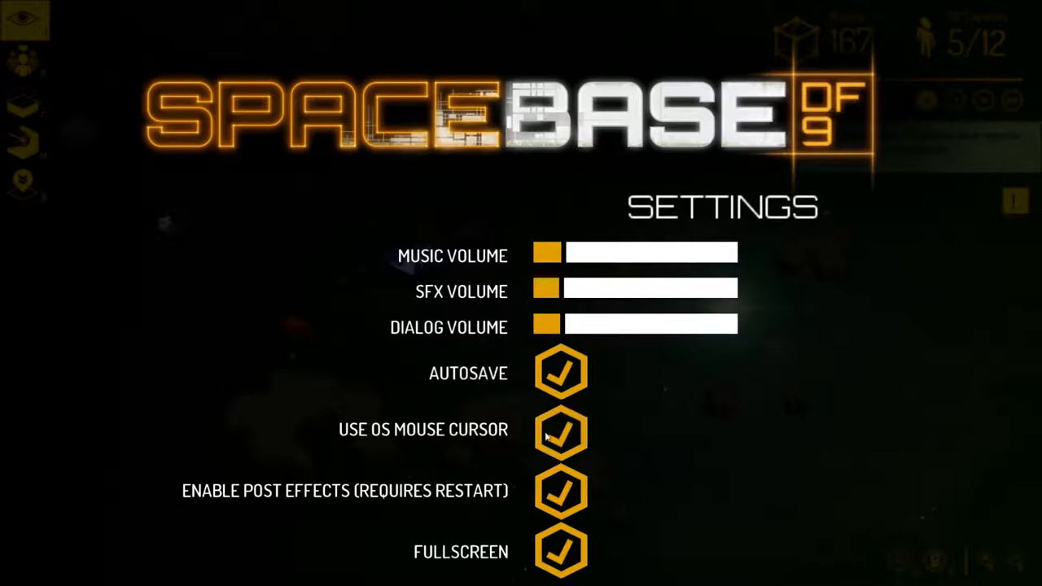
mouse_move(36, 139)
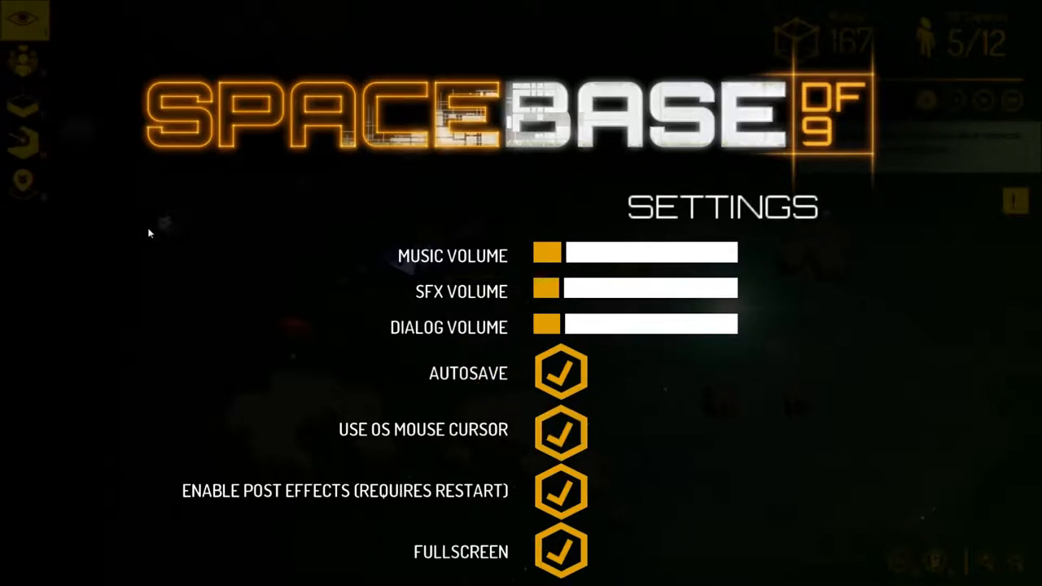
left_click(560, 429)
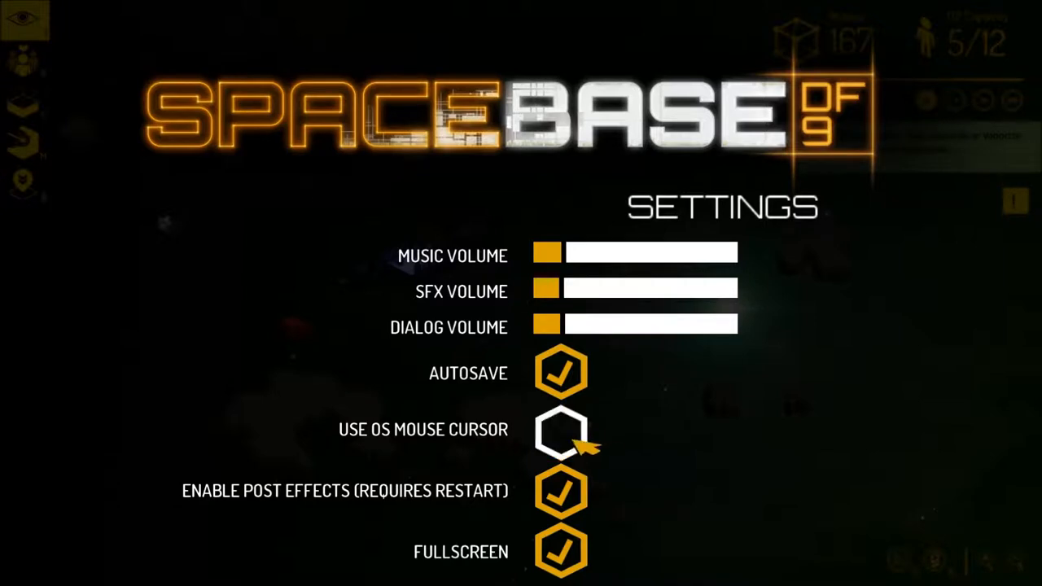
left_click(560, 429)
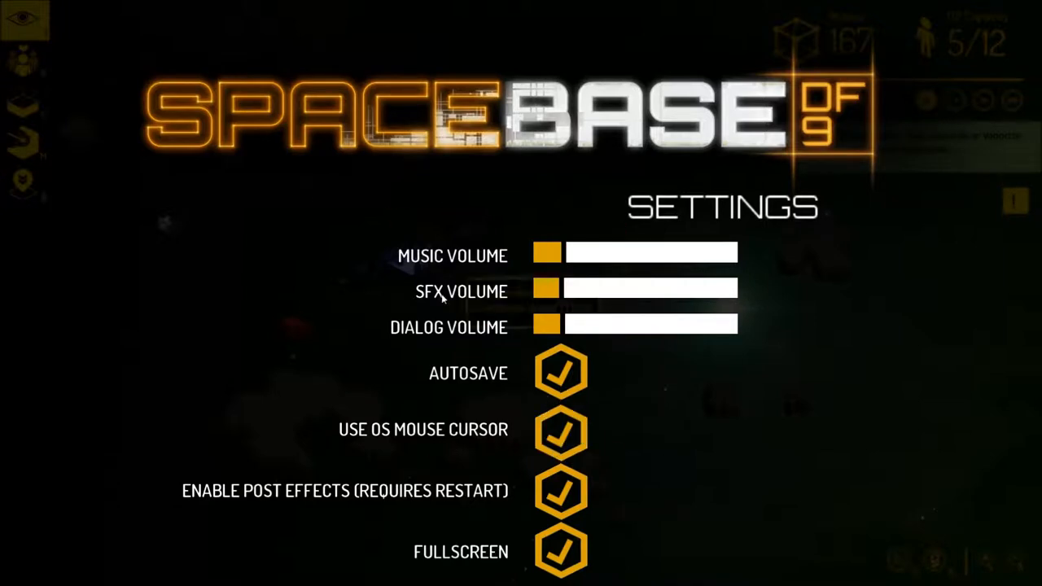
mouse_move(928, 52)
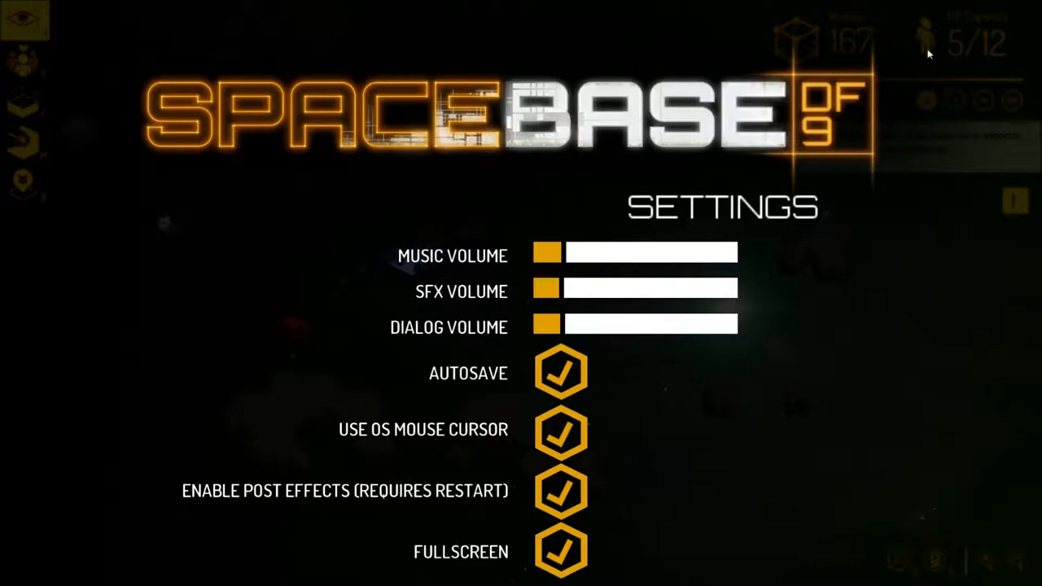
mouse_move(591, 236)
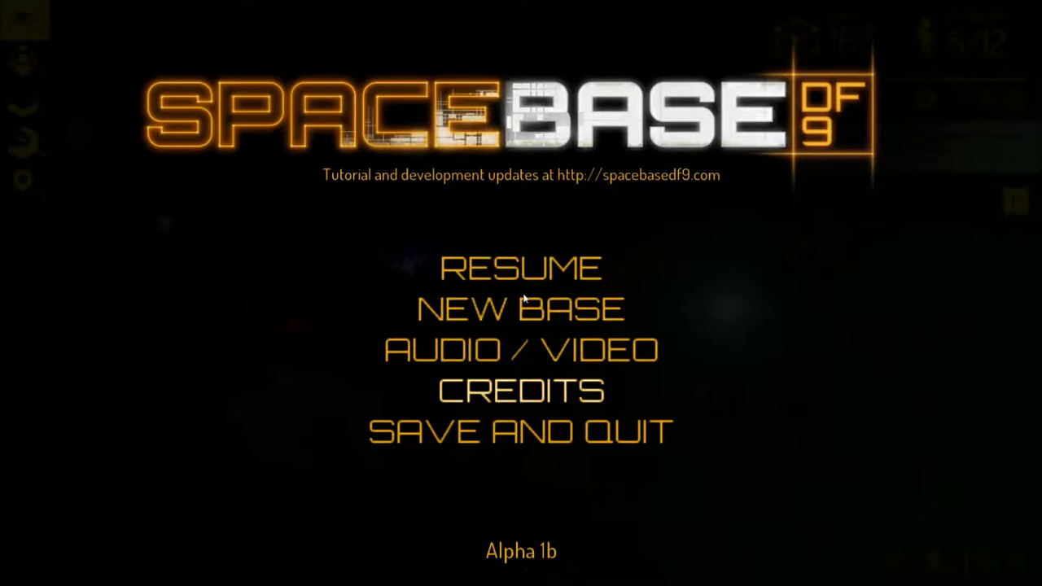
mouse_move(521, 269)
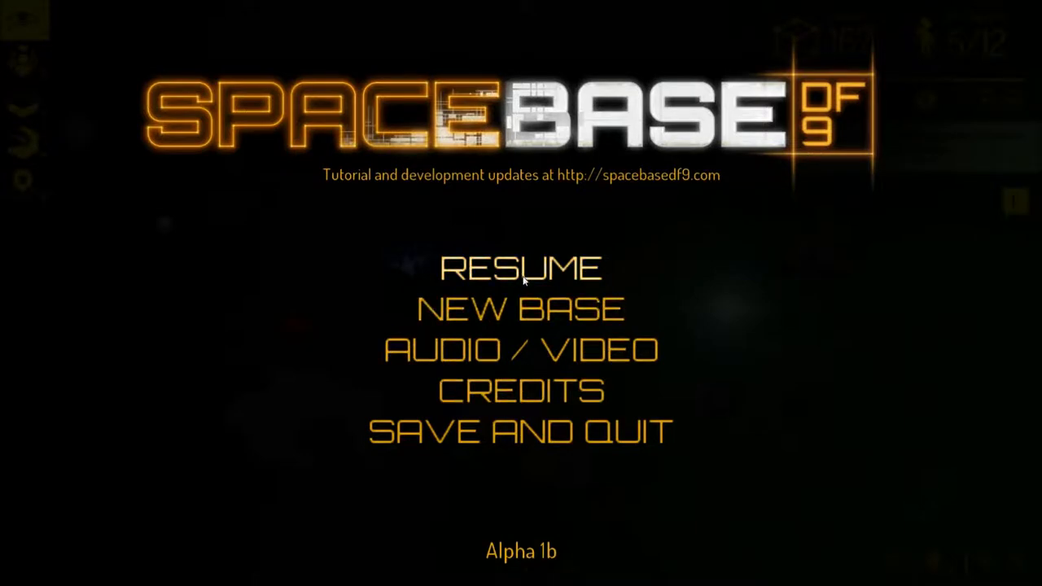
mouse_move(400, 290)
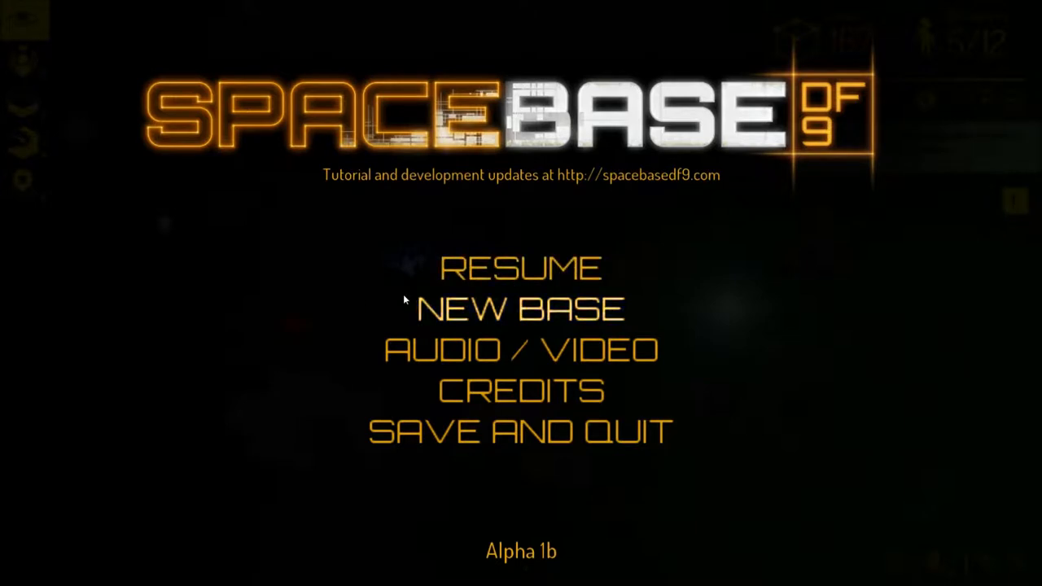
mouse_move(503, 302)
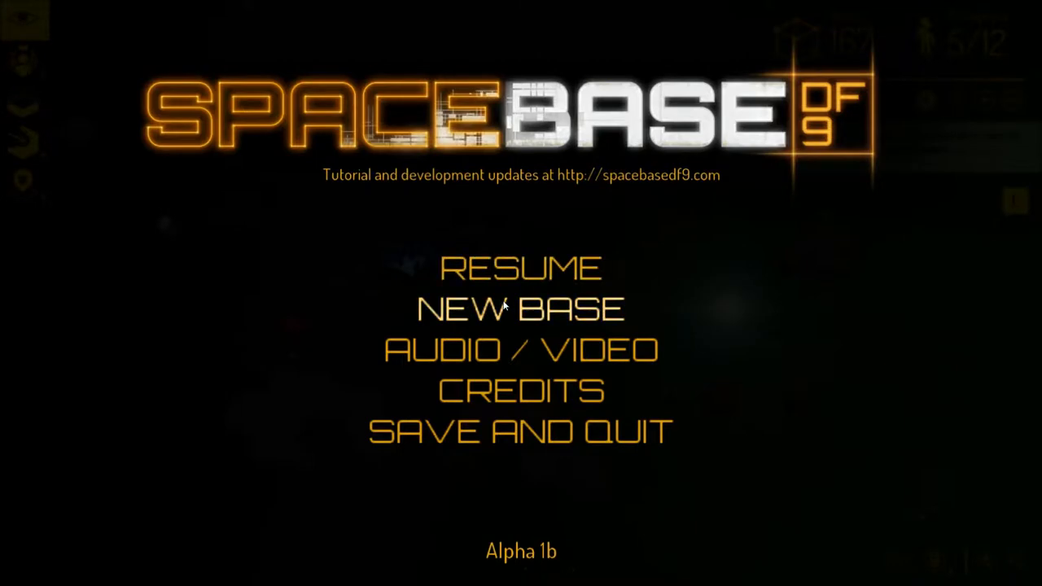
Choose New Base to reach the galaxy region selection screen
left_click(519, 308)
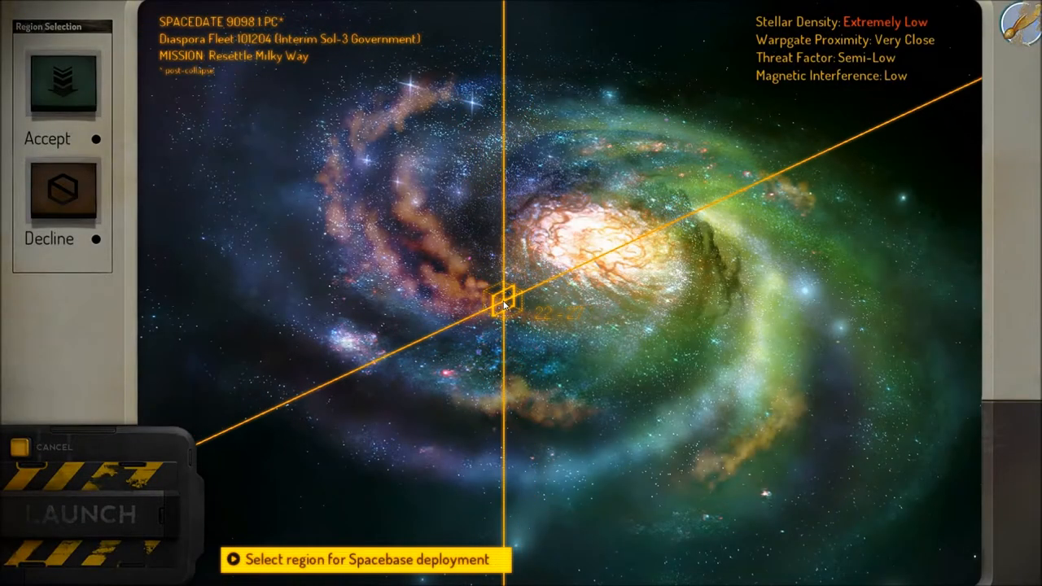